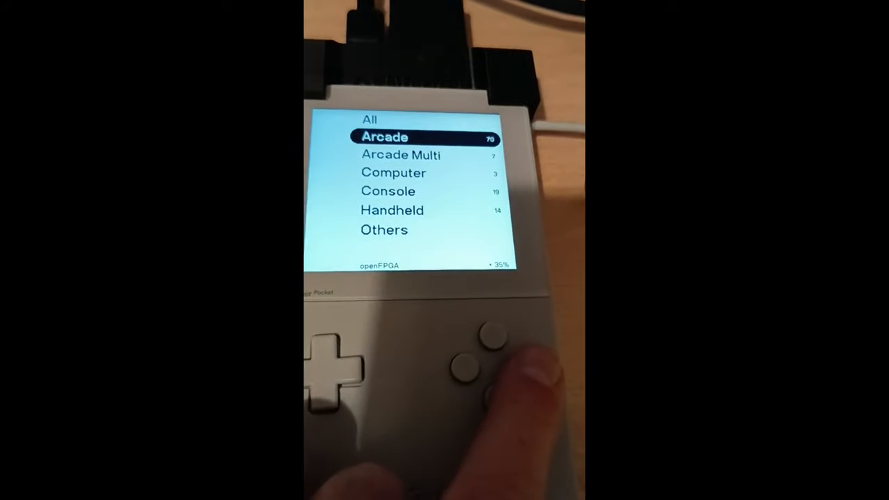
Step: Pick the Arcade category, launch an arcade core, and view its Core Settings including screen position
key("Down")
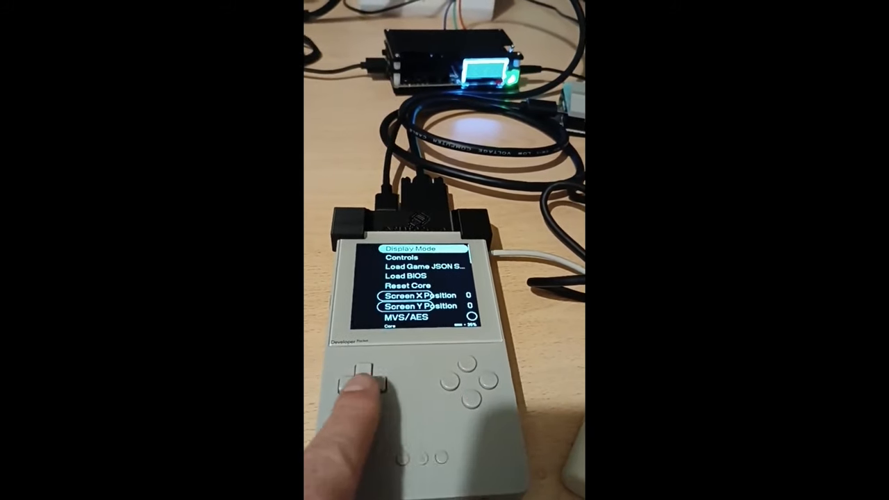
left_click(368, 378)
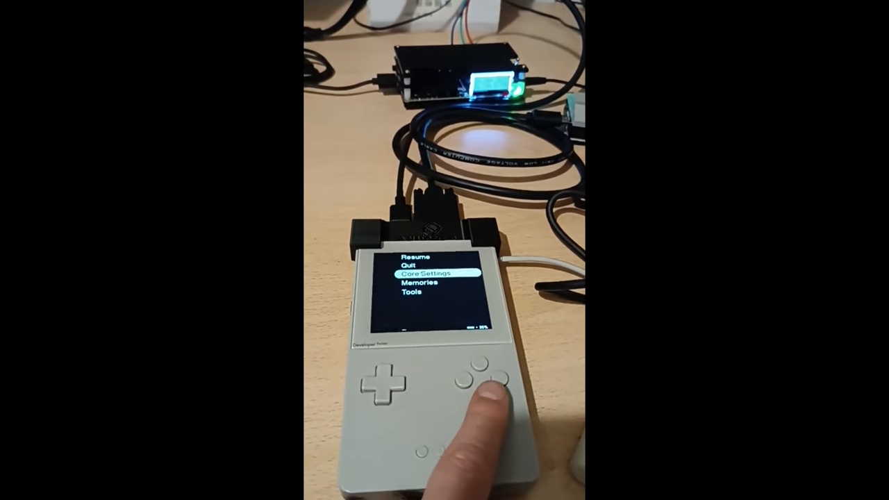
Step: Back out of Core Settings to the core menu with Resume, Quit, Core Settings, Memories and Tools
left_click(475, 375)
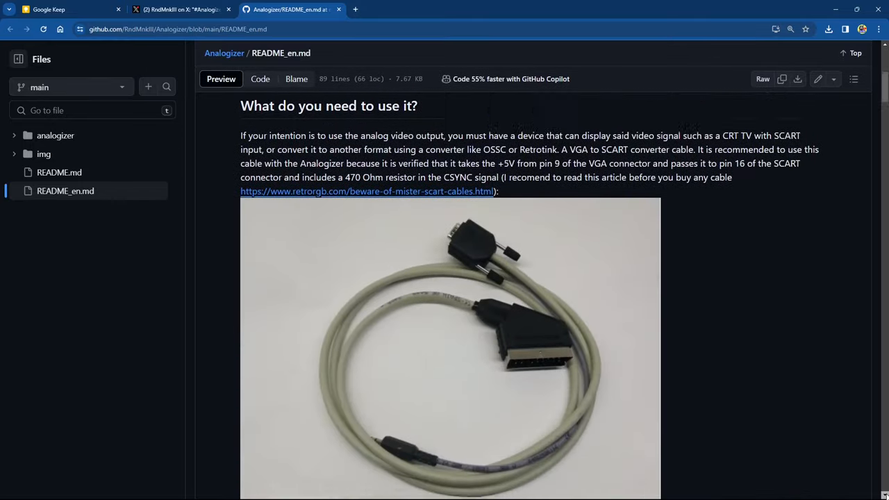
Step: Scroll README_en.md past the Analogizer-supported cores list down to the Thanks section
scroll("down", 3)
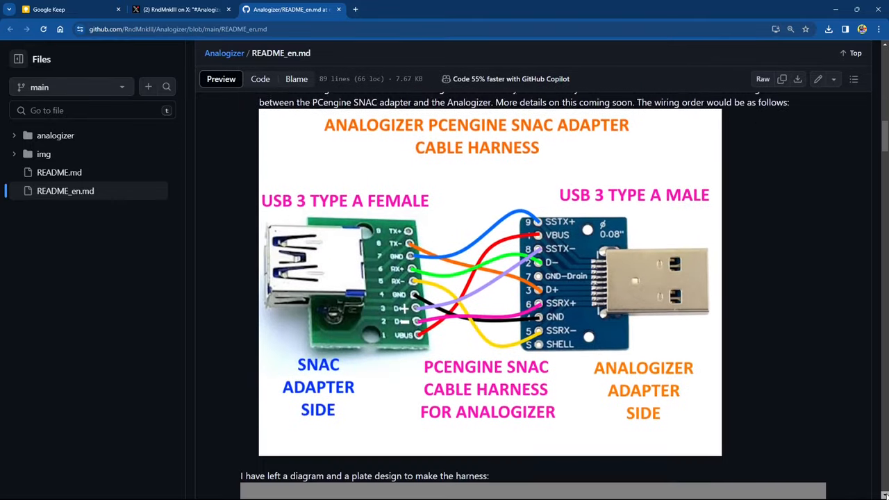
scroll("down", 3)
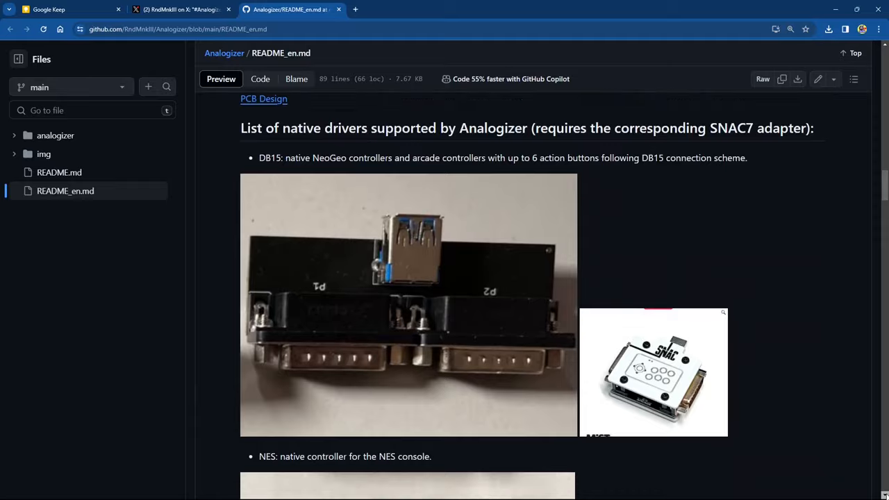
scroll("down", 3)
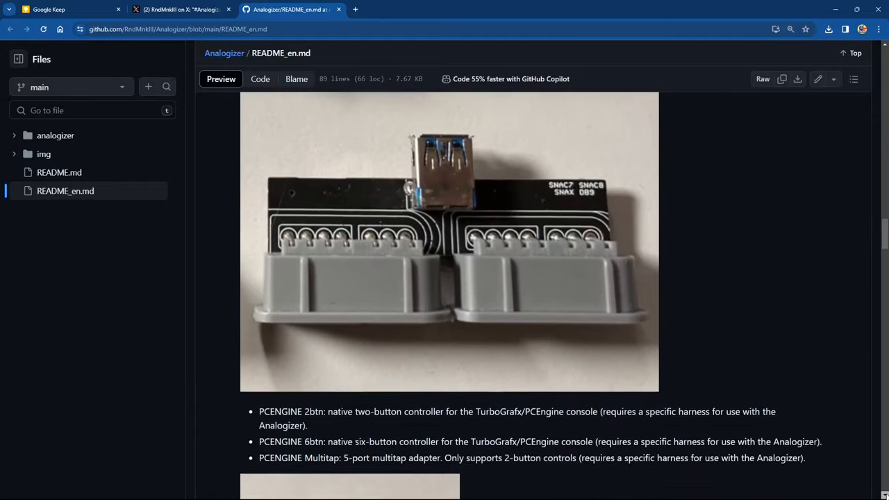
scroll("down", 3)
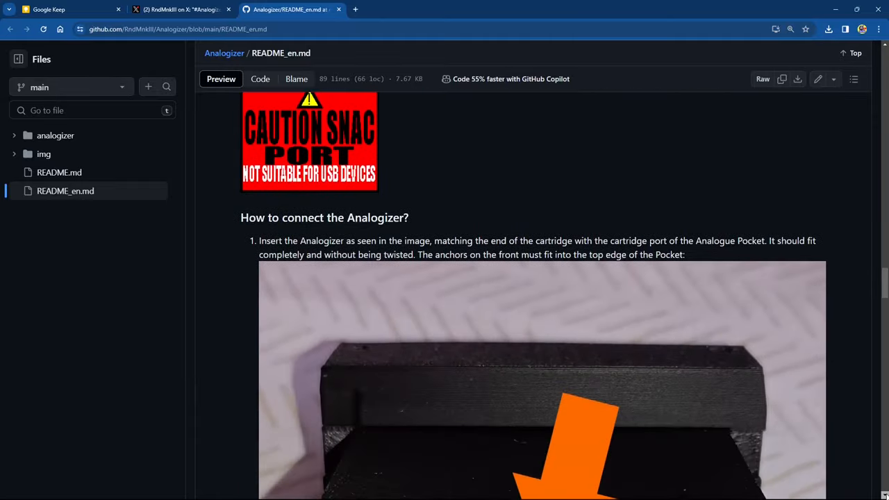
scroll("down", 3)
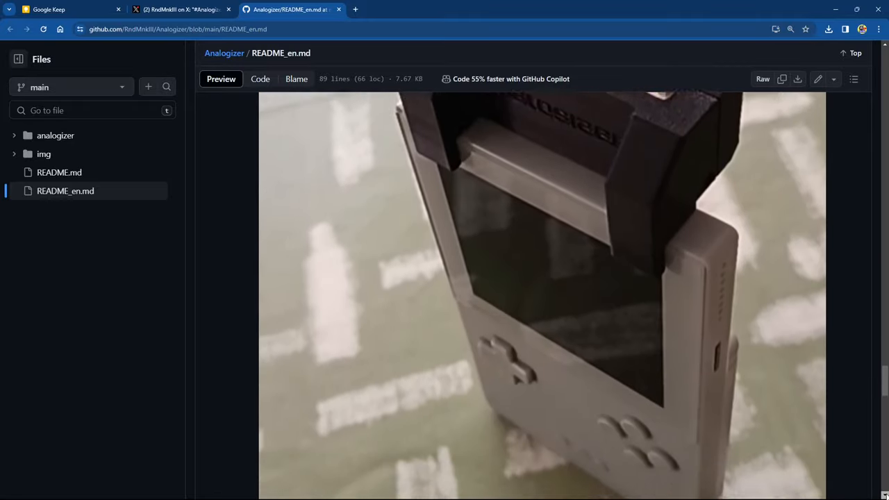
scroll("down", 3)
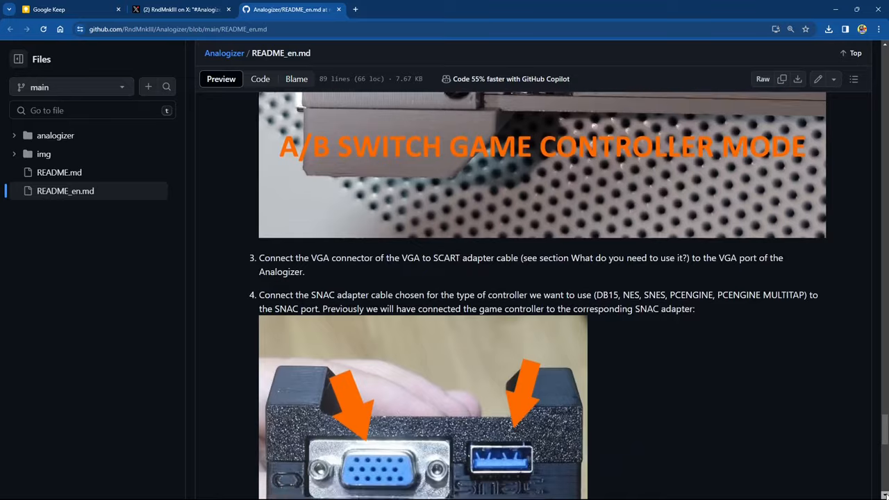
scroll("down", 3)
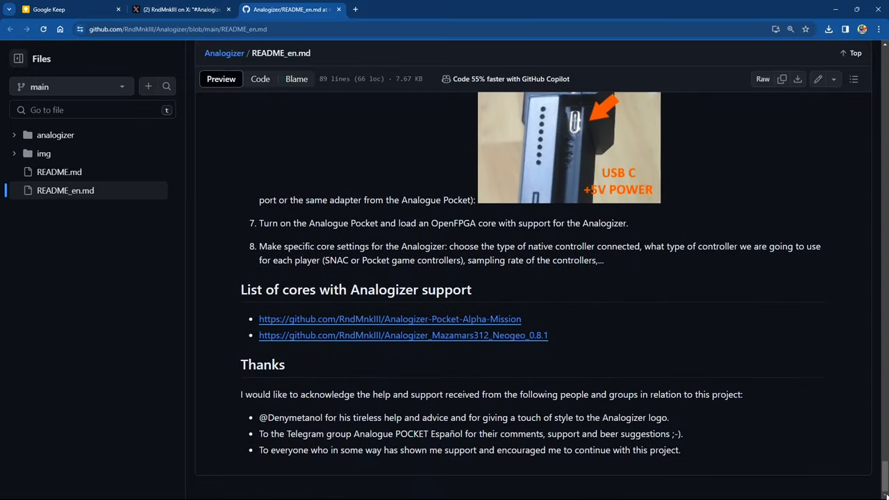